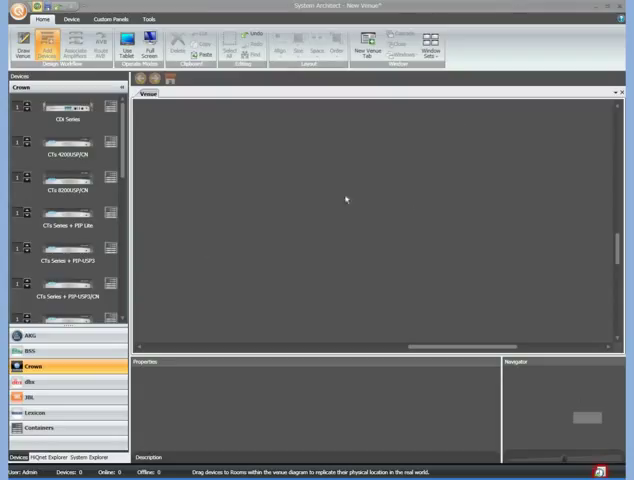
pyautogui.moveTo(388, 288)
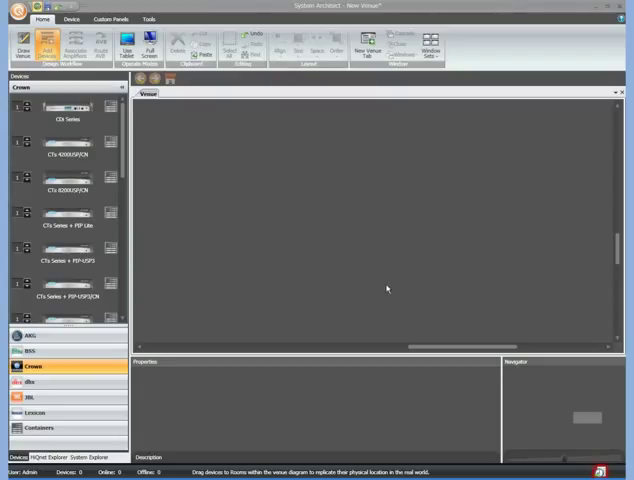
pyautogui.moveTo(388, 288)
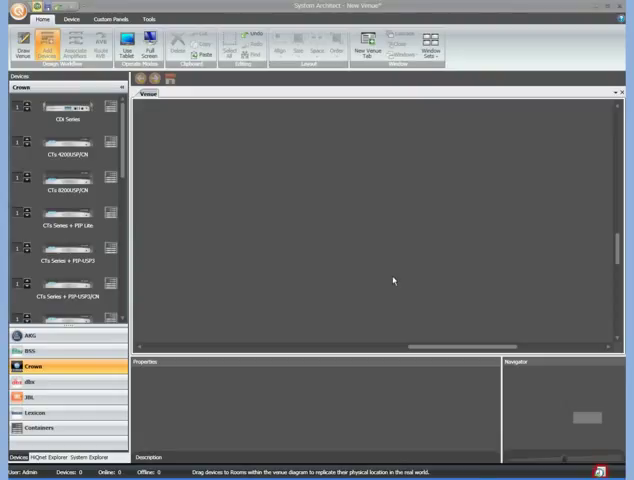
pyautogui.moveTo(390, 276)
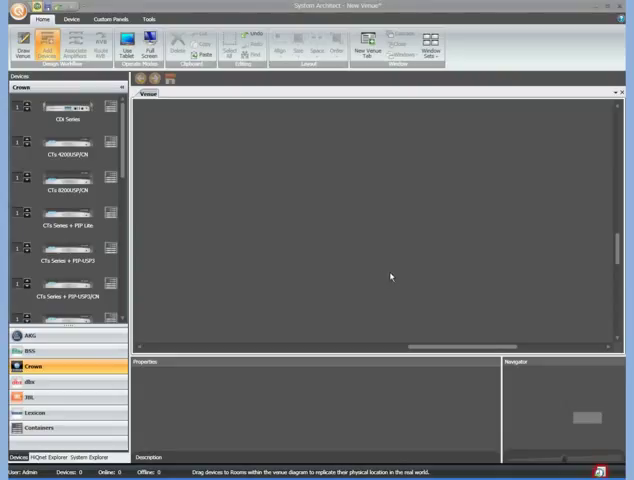
pyautogui.moveTo(184, 172)
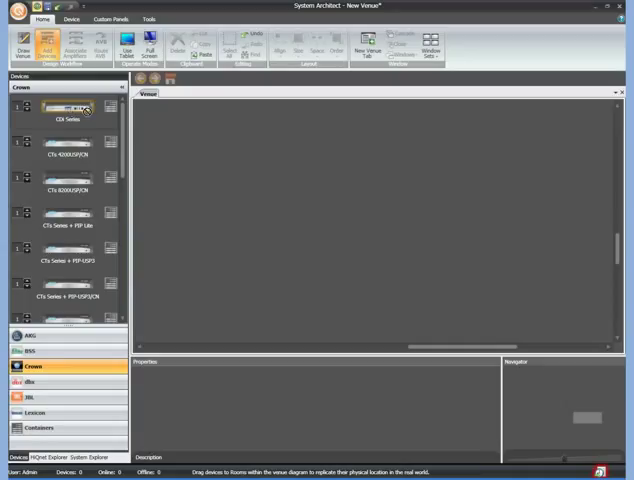
# Step: Place a CDi Series amplifier in the venue and select it to show its properties
pyautogui.moveTo(70, 104); pyautogui.dragTo(324, 164)
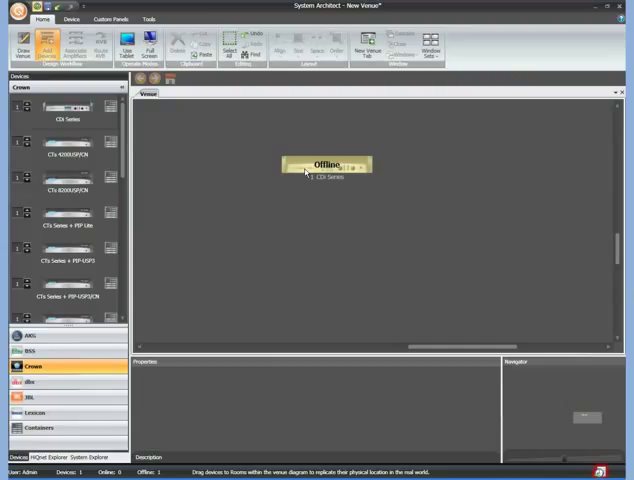
pyautogui.click(324, 168)
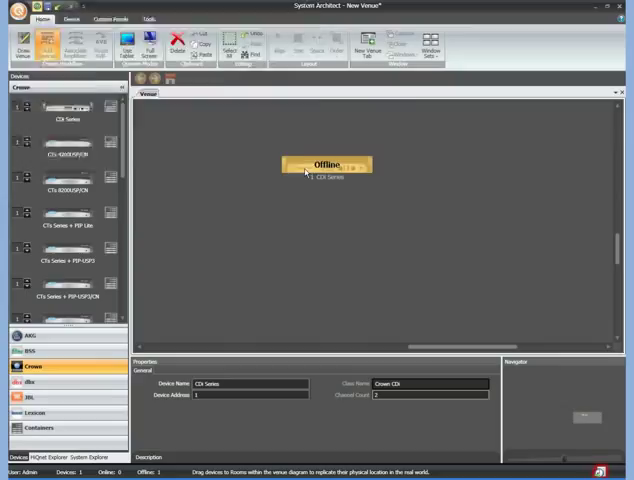
# Step: Bring up the CDi Series amplifier's control panel from the venue canvas
pyautogui.doubleClick(328, 164)
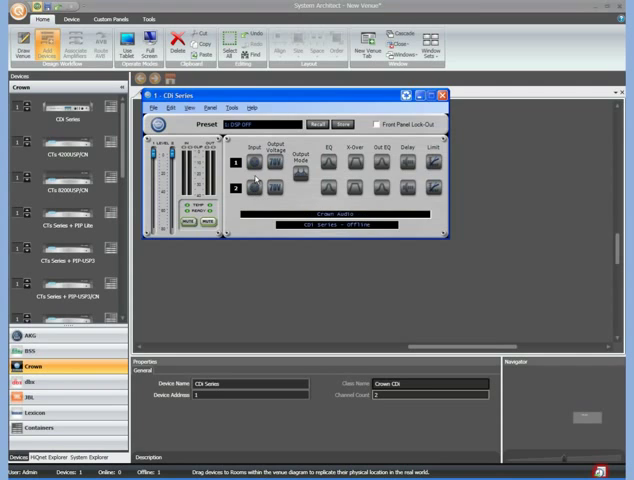
# Step: In Input Settings, choose a different input mode and pick an input channel from the list
pyautogui.click(258, 164)
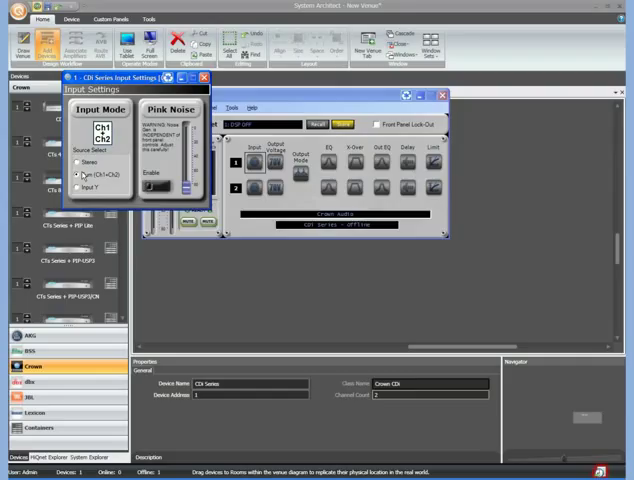
pyautogui.click(80, 190)
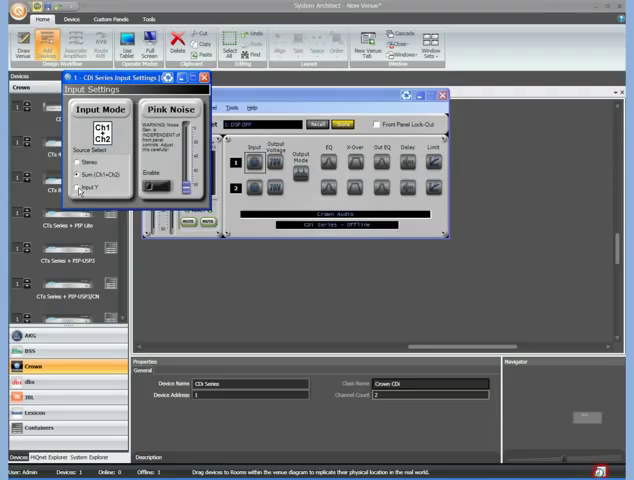
pyautogui.click(78, 188)
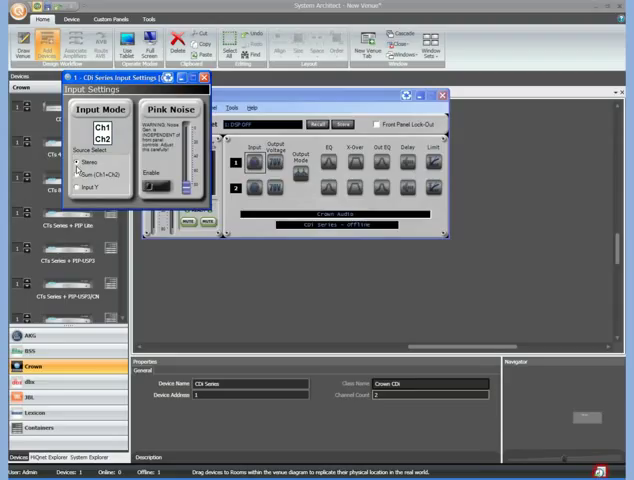
pyautogui.click(76, 174)
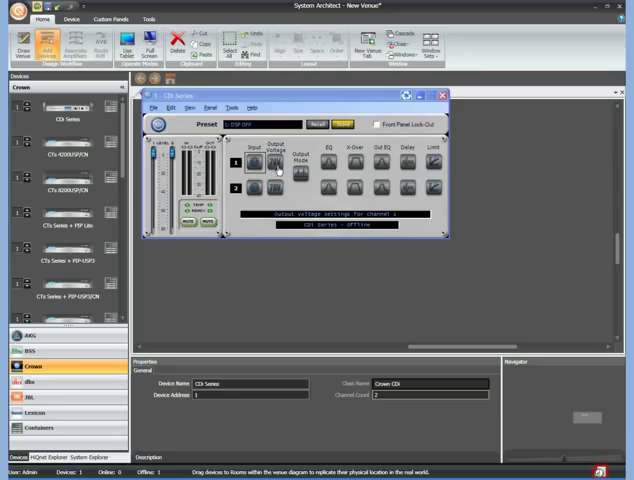
pyautogui.moveTo(276, 176)
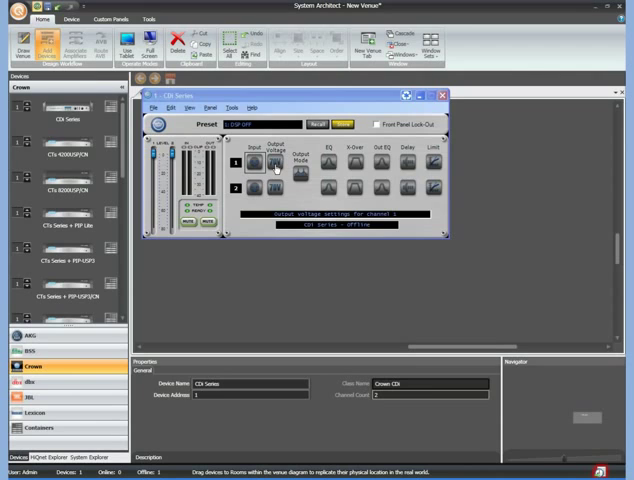
# Step: Review the amplifier's output voltage modes, apply the chosen mode and return to the control panel
pyautogui.click(272, 160)
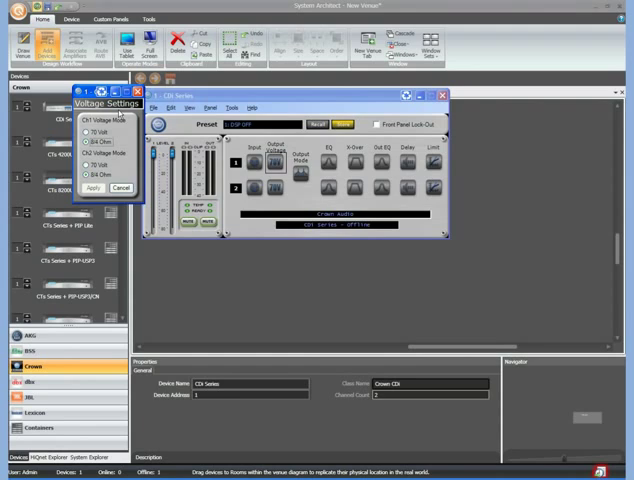
pyautogui.click(88, 144)
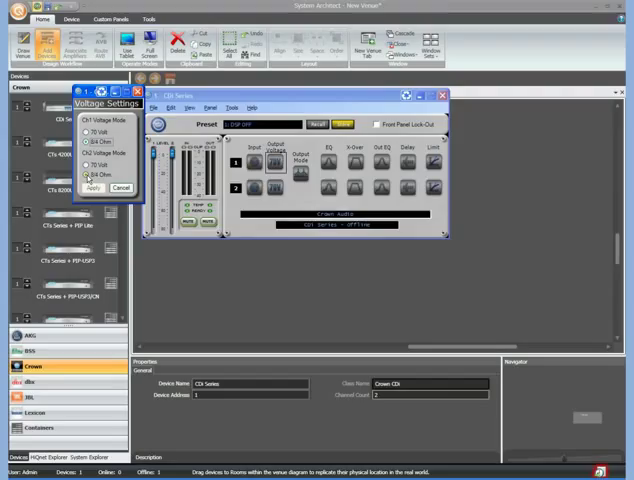
pyautogui.click(84, 176)
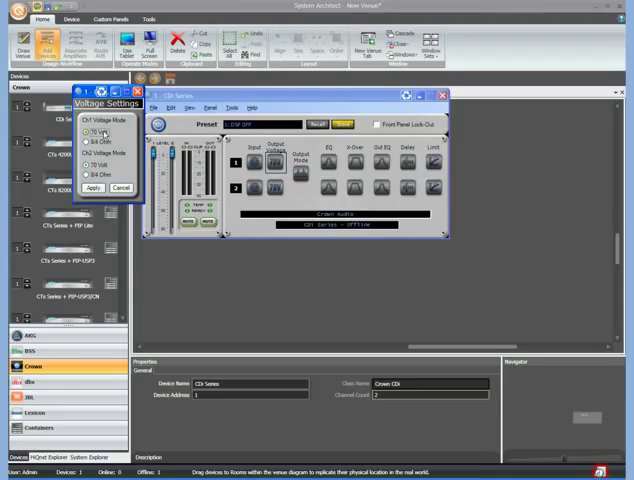
pyautogui.click(88, 144)
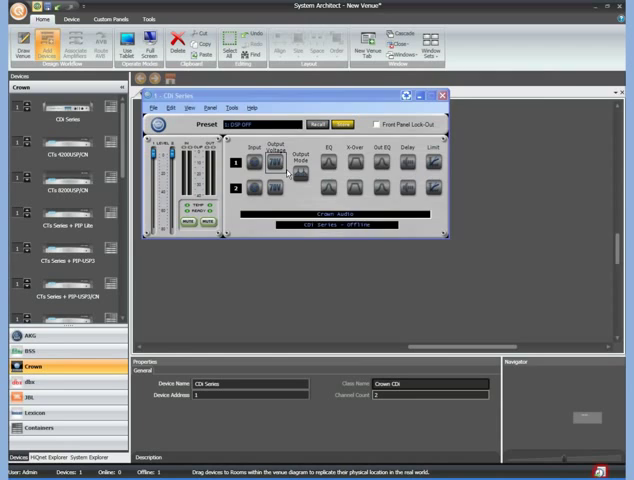
pyautogui.click(276, 160)
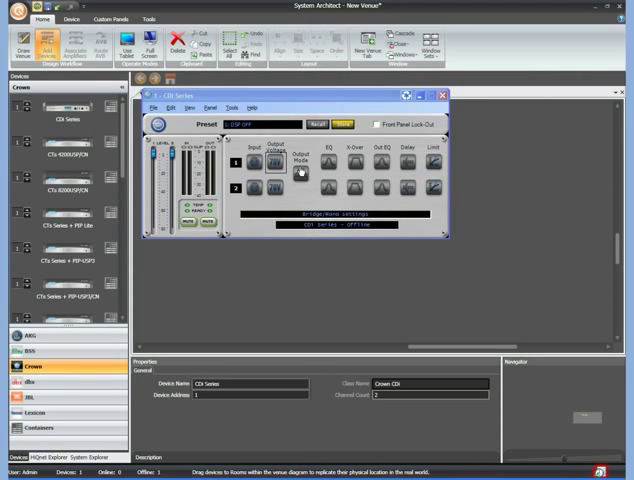
# Step: Bring up the Input EQ Settings window from the CDi control panel
pyautogui.click(300, 172)
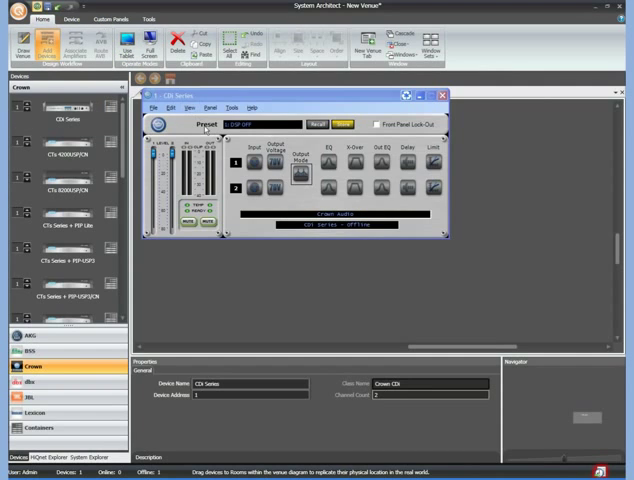
pyautogui.moveTo(318, 208)
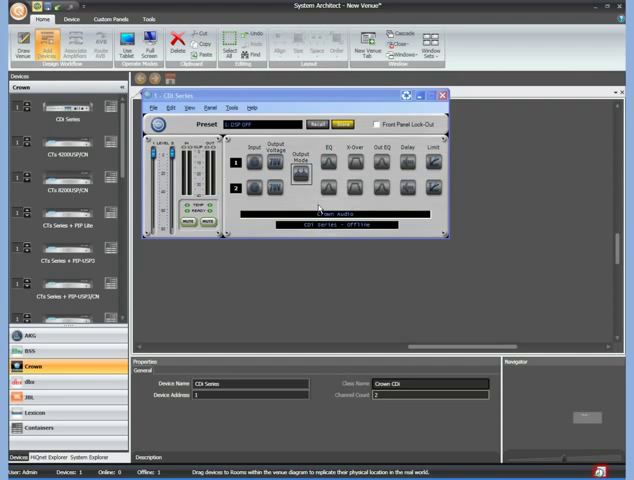
pyautogui.moveTo(326, 164)
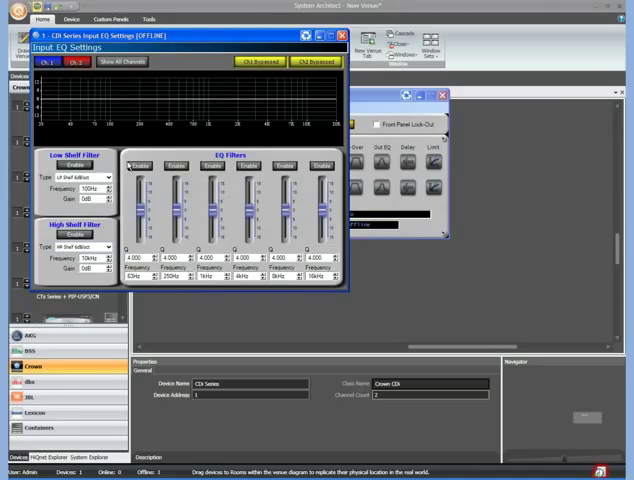
# Step: Check the low shelf filter type choices in Input EQ and switch the low shelf filter on
pyautogui.click(46, 64)
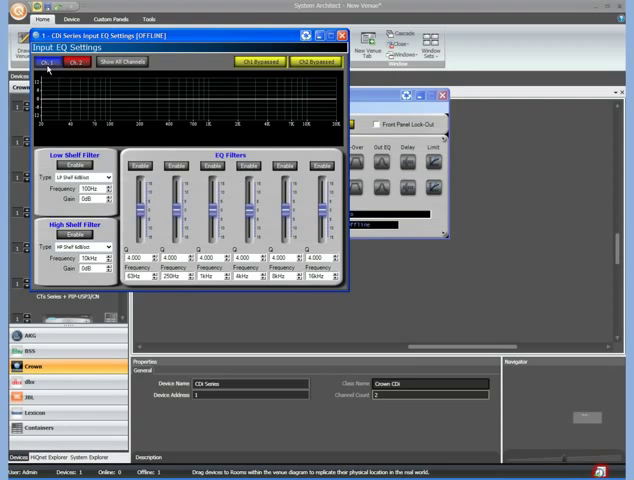
pyautogui.click(72, 64)
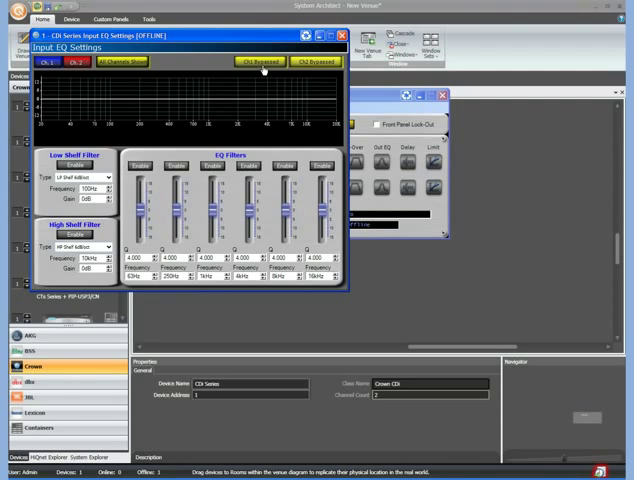
pyautogui.click(258, 64)
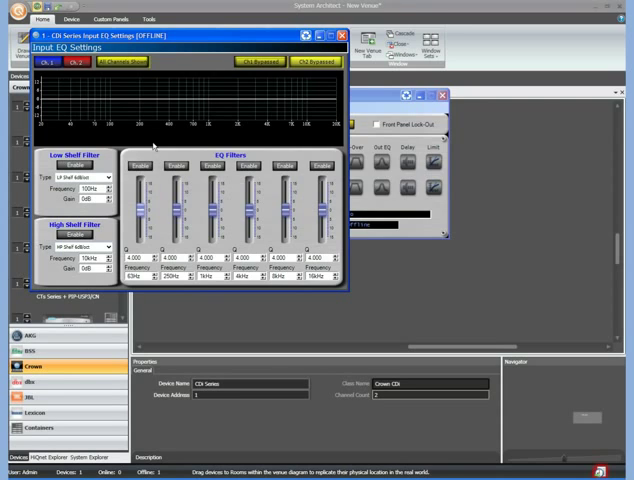
pyautogui.click(72, 164)
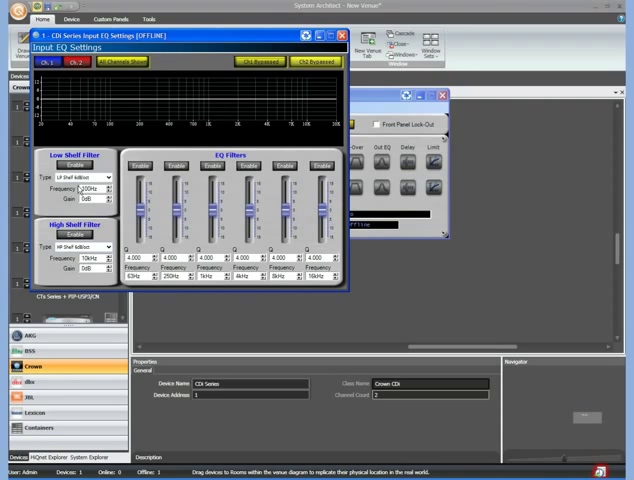
pyautogui.click(68, 164)
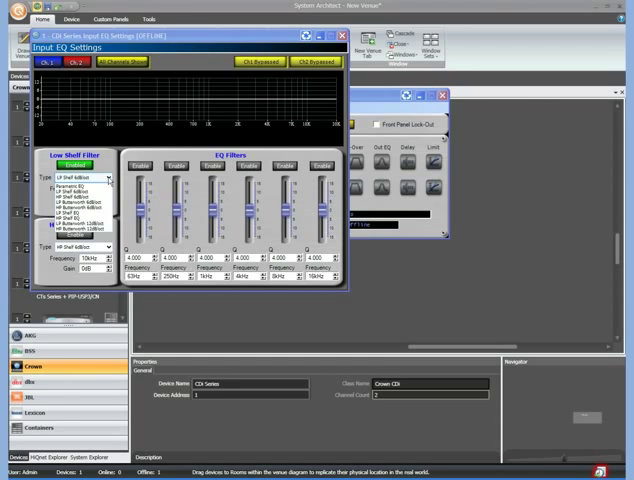
pyautogui.rightClick(84, 178)
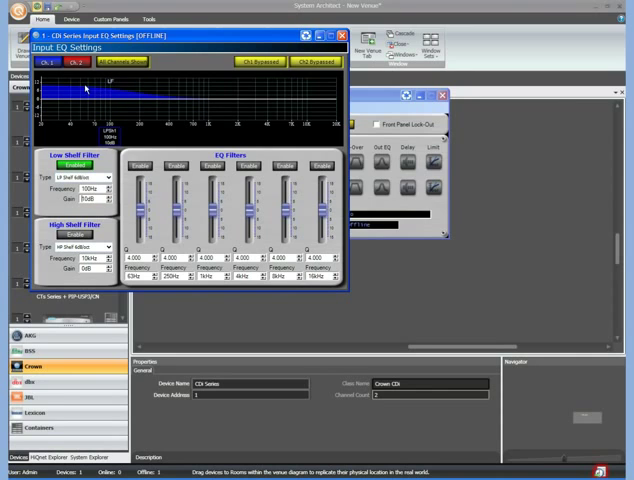
pyautogui.click(74, 164)
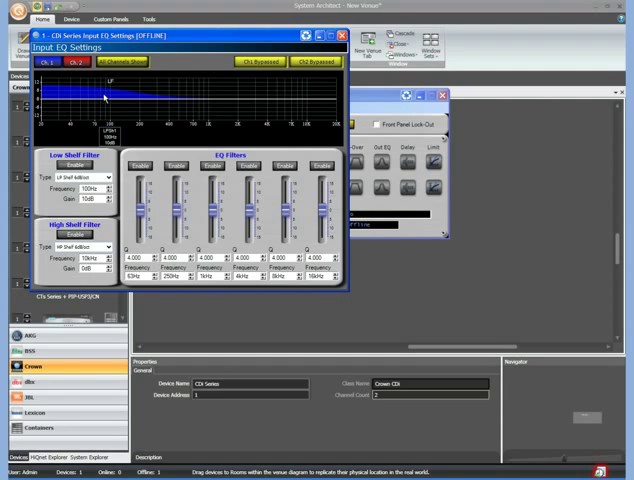
pyautogui.click(72, 164)
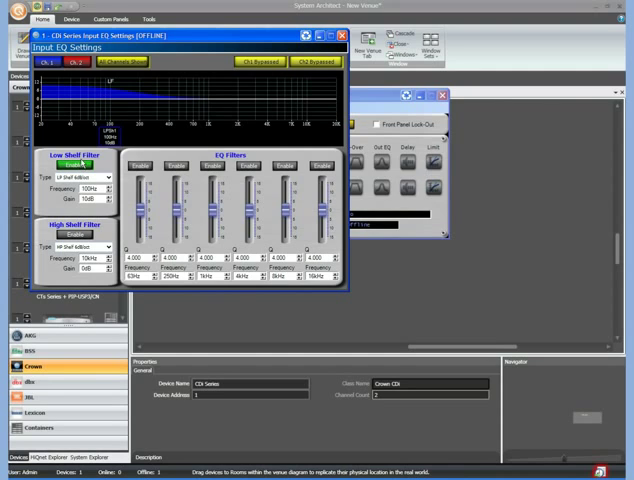
# Step: Switch on the first EQ filter band and boost its gain into a low-frequency peak
pyautogui.click(74, 164)
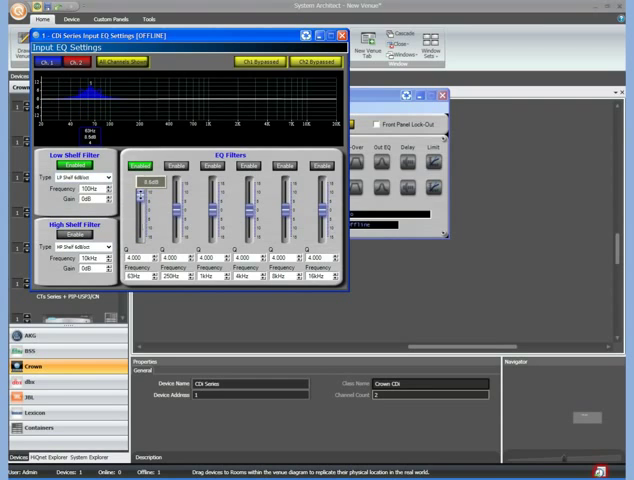
pyautogui.moveTo(140, 204); pyautogui.dragTo(140, 180)
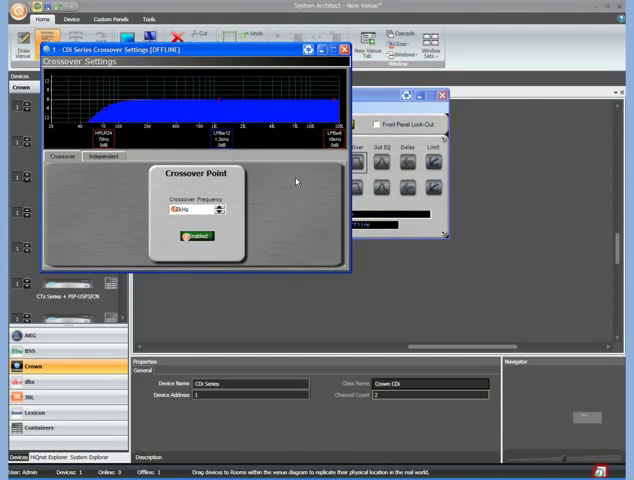
pyautogui.moveTo(128, 190)
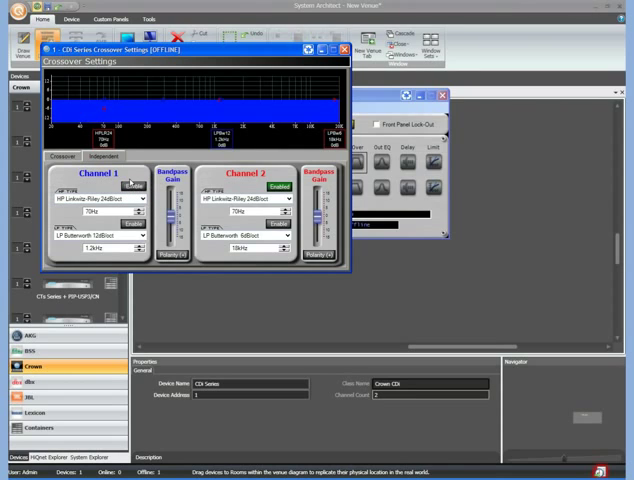
# Step: Set the crossover frequency to 700Hz and apply it
pyautogui.click(128, 224)
pyautogui.write('1')
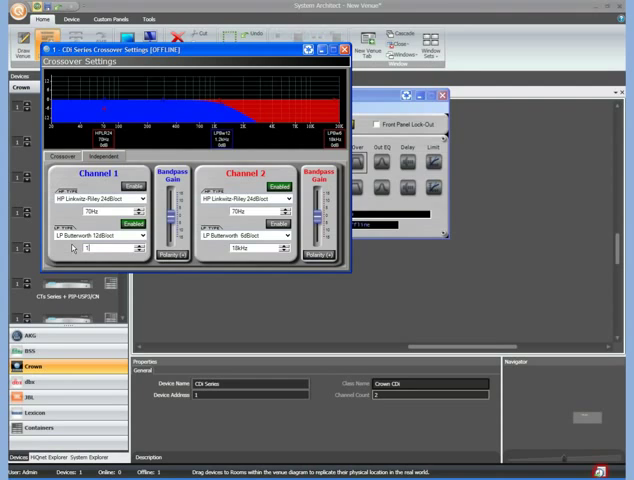
pyautogui.write('700Hz')
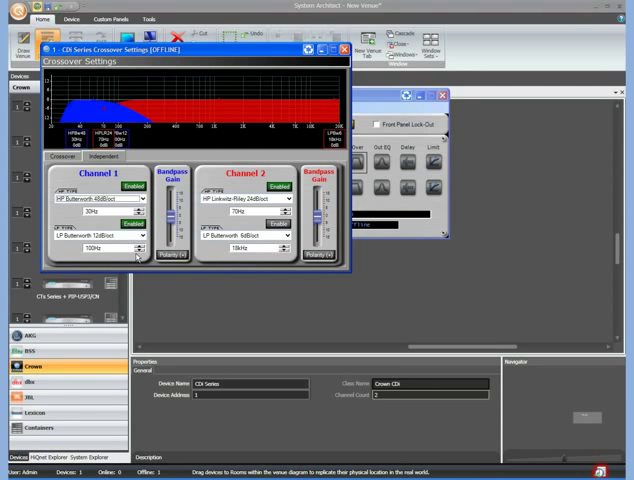
pyautogui.click(140, 234)
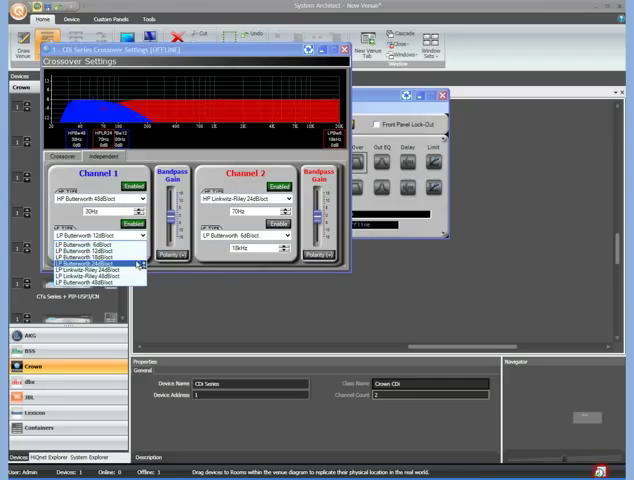
# Step: Choose a different crossover filter type for channel 1, reshaping the response bands
pyautogui.click(96, 264)
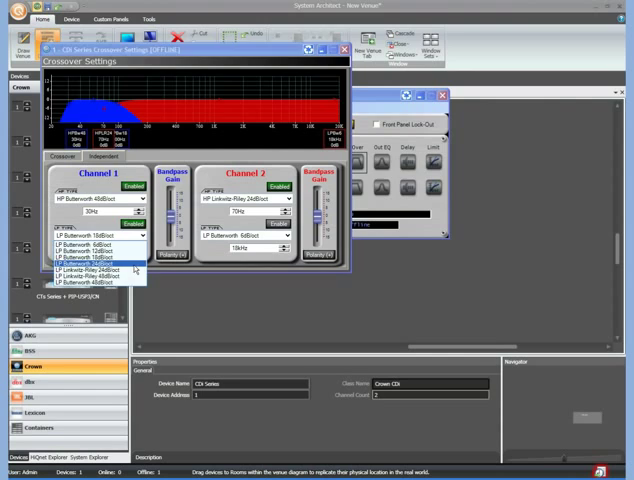
pyautogui.click(100, 264)
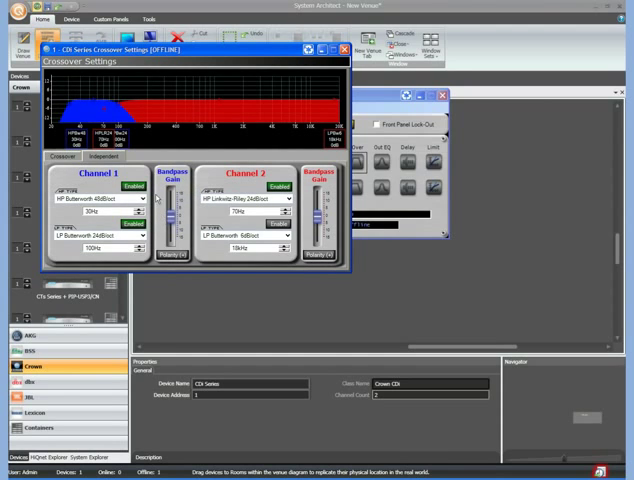
pyautogui.click(170, 256)
pyautogui.write('10')
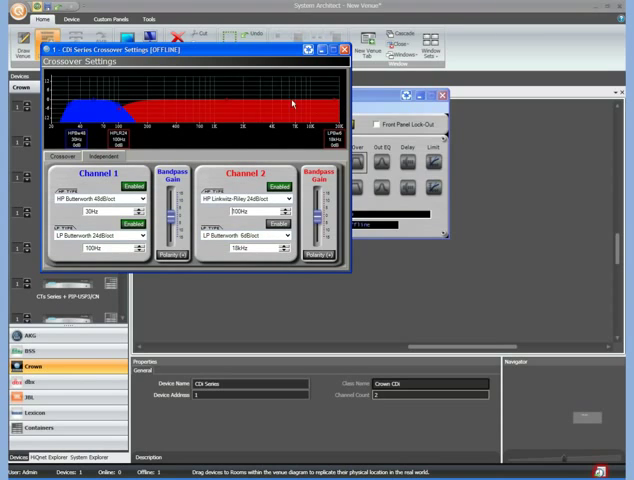
pyautogui.moveTo(278, 104)
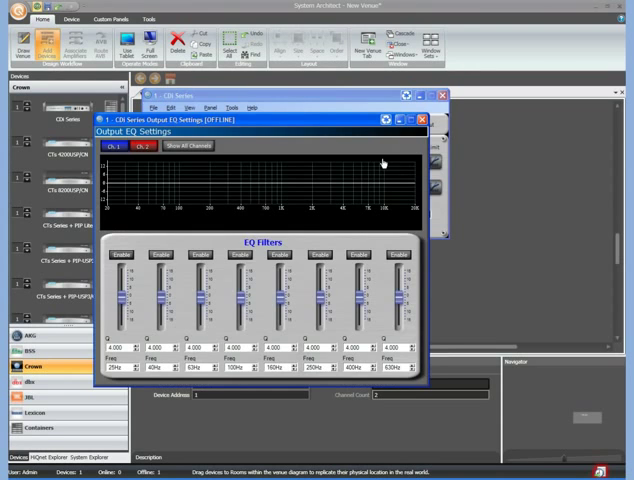
pyautogui.moveTo(328, 178)
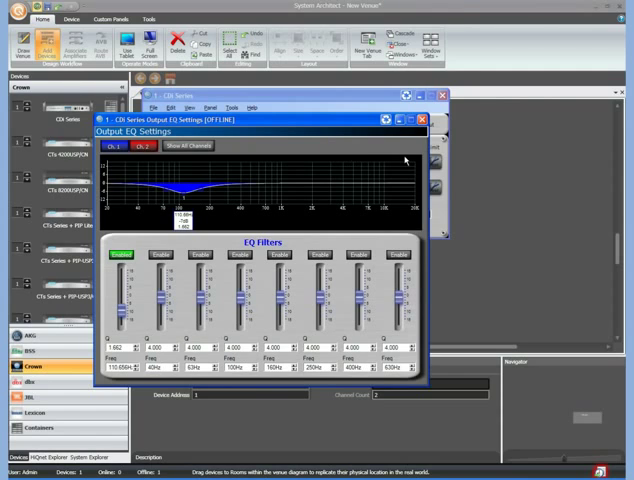
# Step: Switch on the first and second output EQ bands so cuts appear in the response curve
pyautogui.click(148, 146)
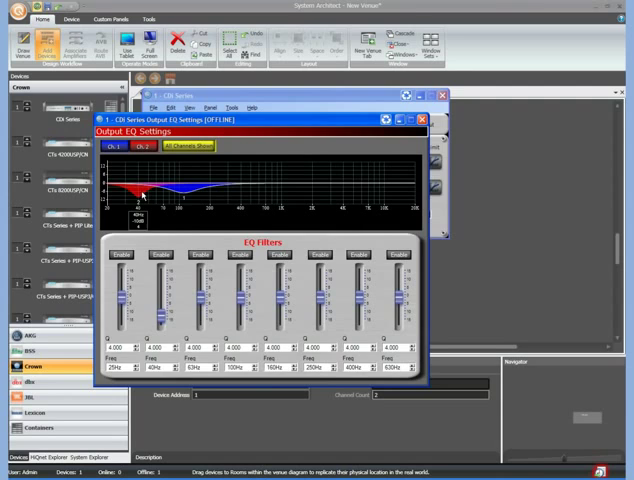
pyautogui.click(122, 254)
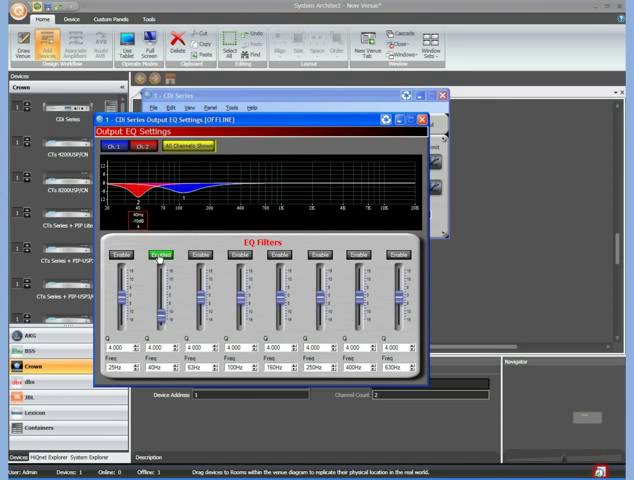
pyautogui.click(160, 254)
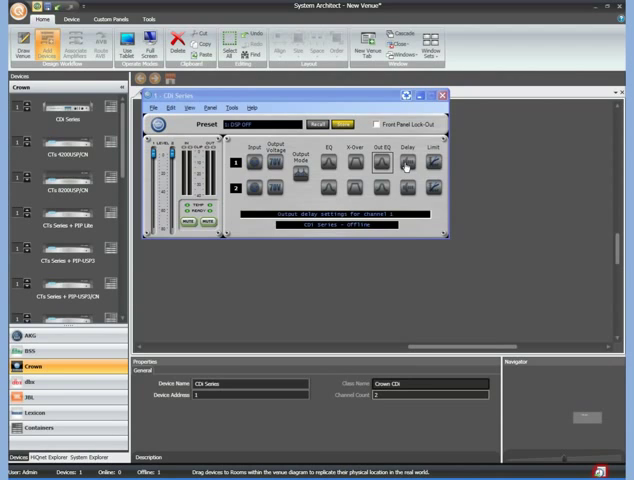
# Step: In the delay settings, enter a channel delay time of 10
pyautogui.click(406, 164)
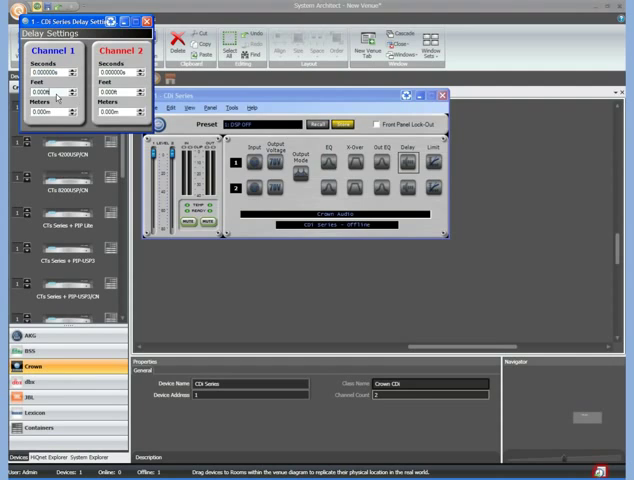
pyautogui.write('10')
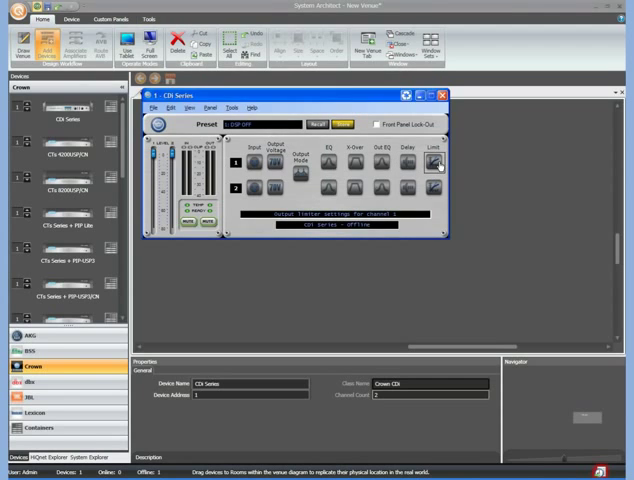
pyautogui.click(434, 164)
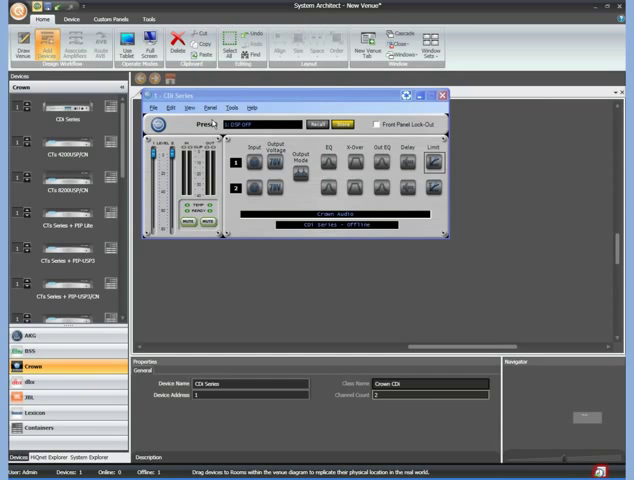
pyautogui.moveTo(348, 124)
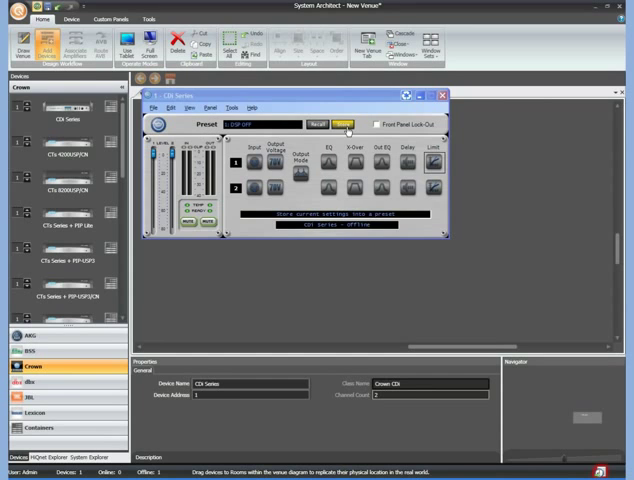
# Step: Store the current settings into a preset slot named 'basic set' and bring up the recall list
pyautogui.click(344, 124)
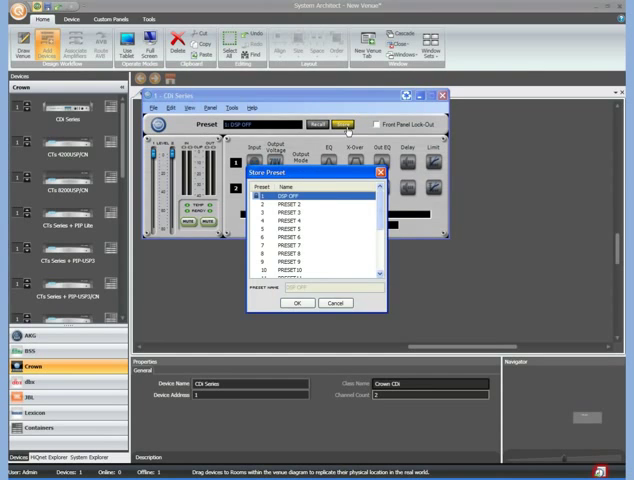
pyautogui.click(304, 204)
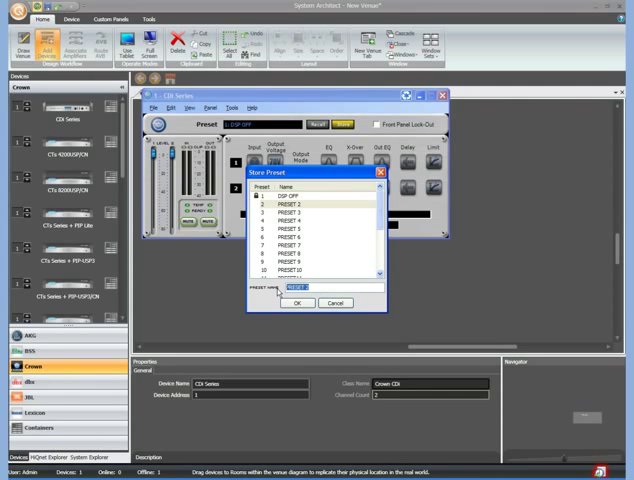
pyautogui.write('basic setup')
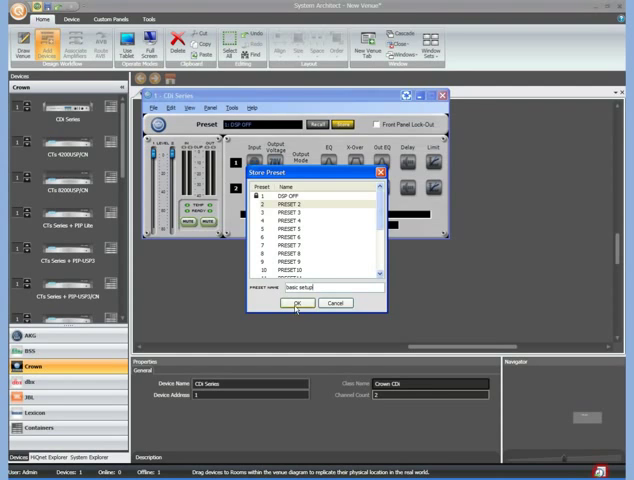
pyautogui.click(296, 304)
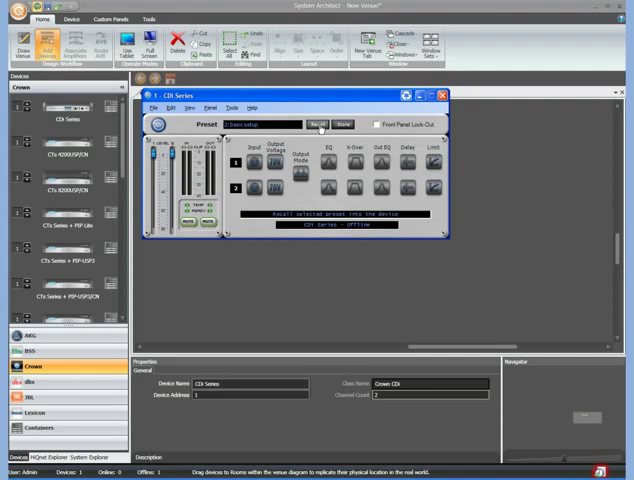
pyautogui.click(318, 126)
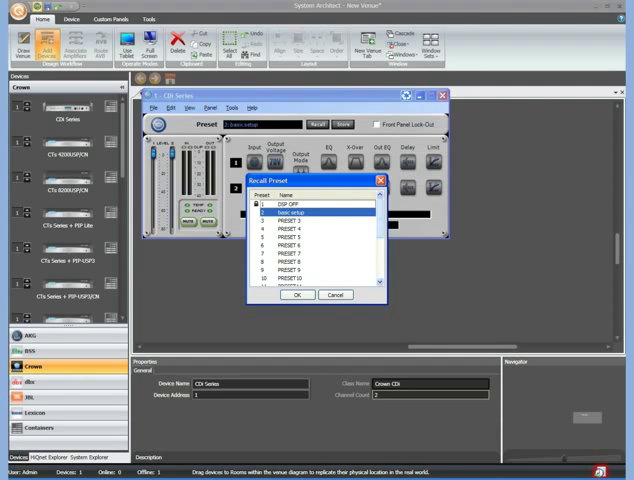
# Step: Browse the stored presets in the Recall Preset list, reopen it once, and dismiss it
pyautogui.click(300, 204)
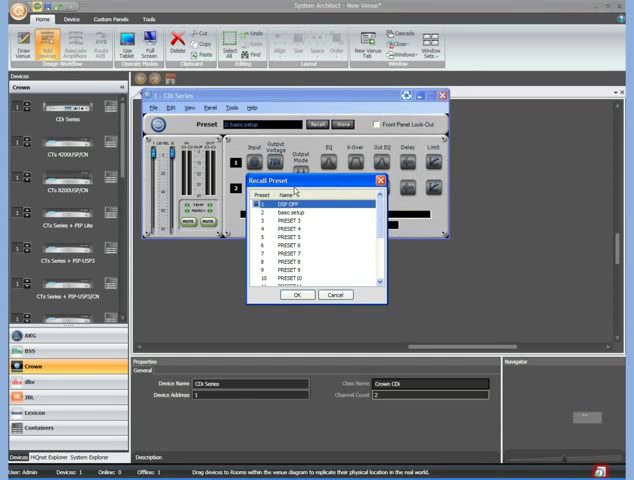
pyautogui.click(296, 294)
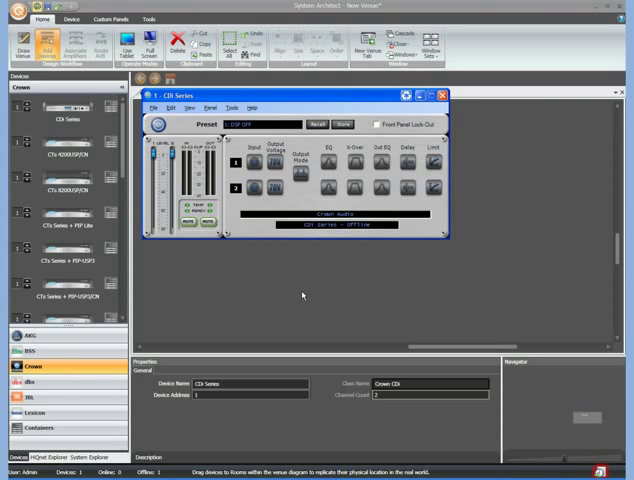
pyautogui.moveTo(318, 126)
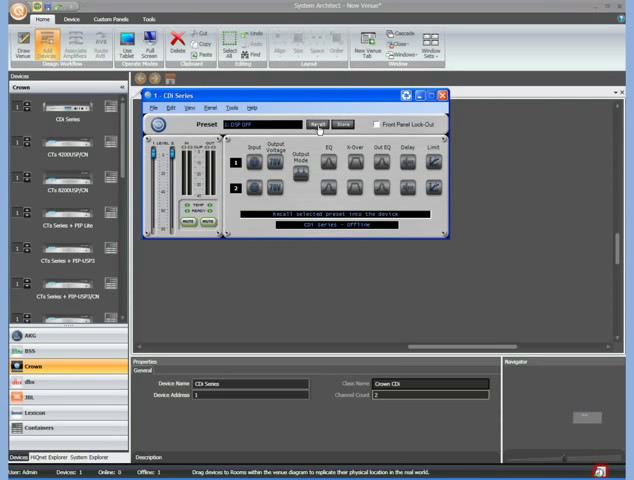
pyautogui.click(320, 124)
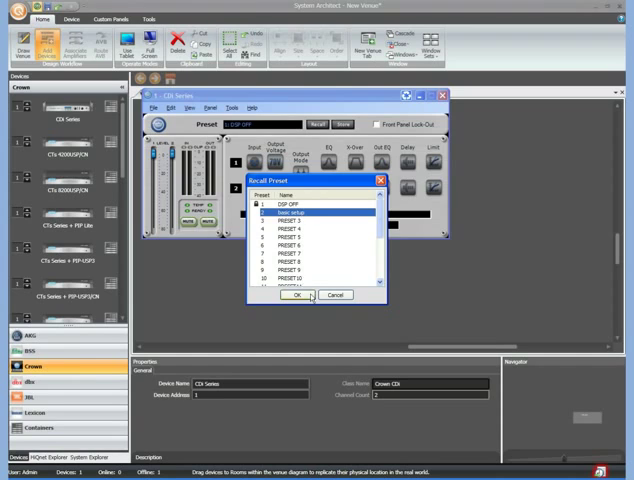
pyautogui.click(296, 296)
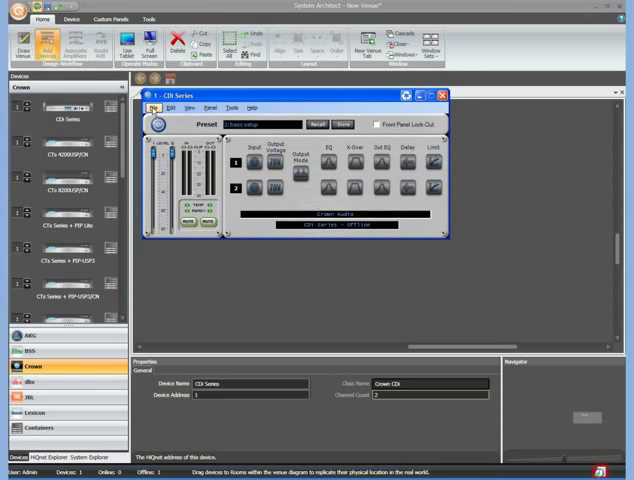
# Step: Save the CTs amplifier's settings to a file named 'my settings' via File > Save to File
pyautogui.click(156, 108)
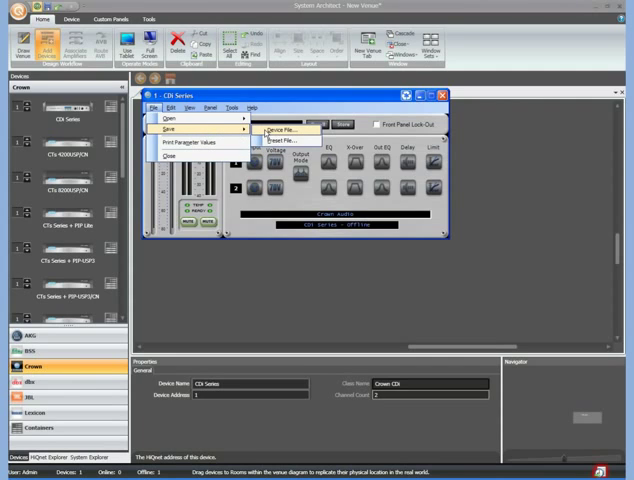
pyautogui.moveTo(284, 140)
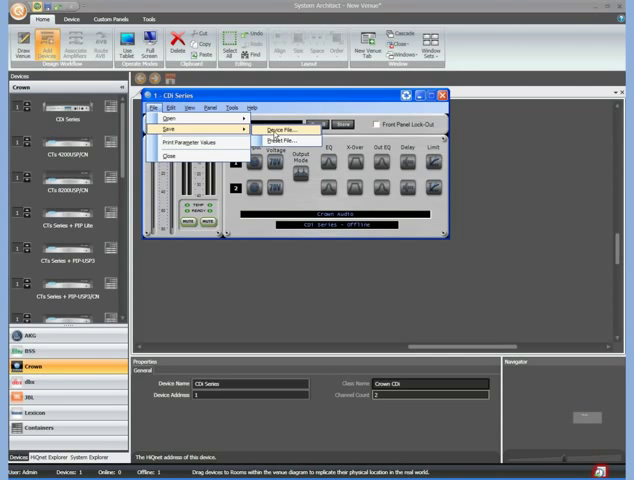
pyautogui.click(284, 130)
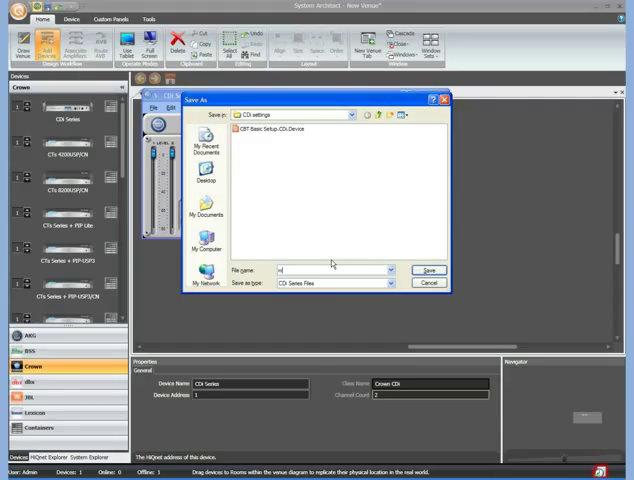
pyautogui.write('my')
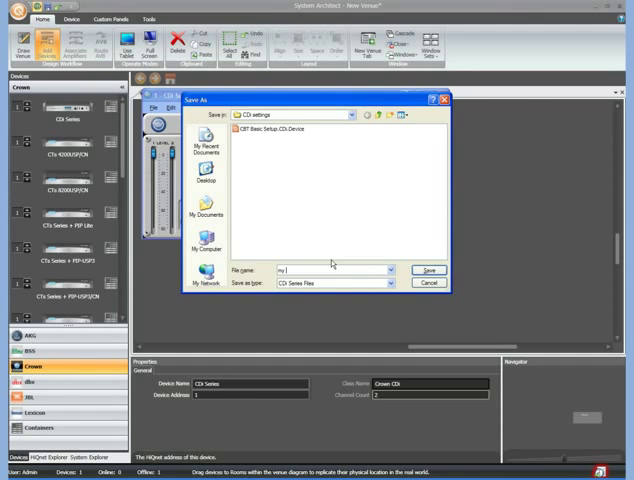
pyautogui.write('settings')
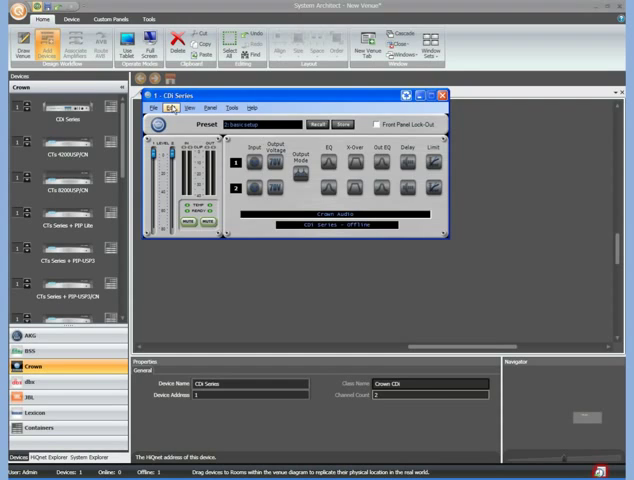
# Step: Load the 'my settings' file back into the amplifier via File > Open from File
pyautogui.click(156, 108)
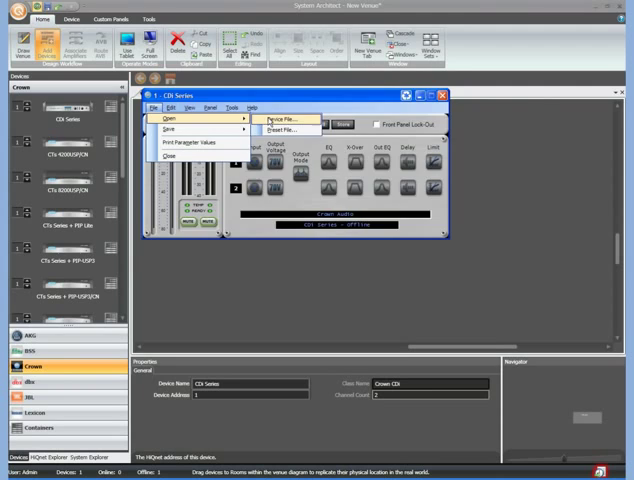
pyautogui.click(284, 120)
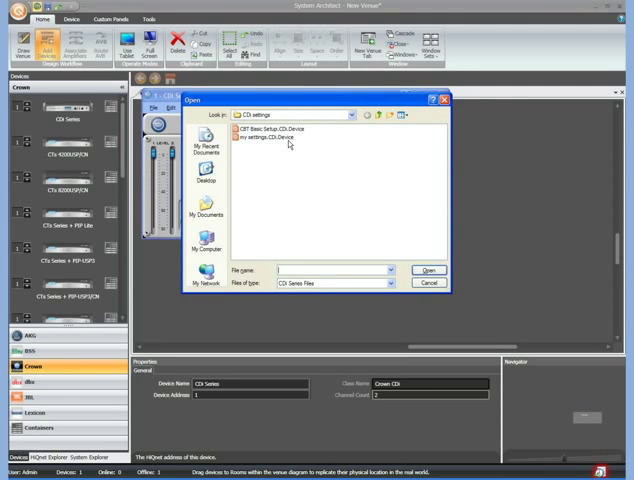
pyautogui.doubleClick(272, 138)
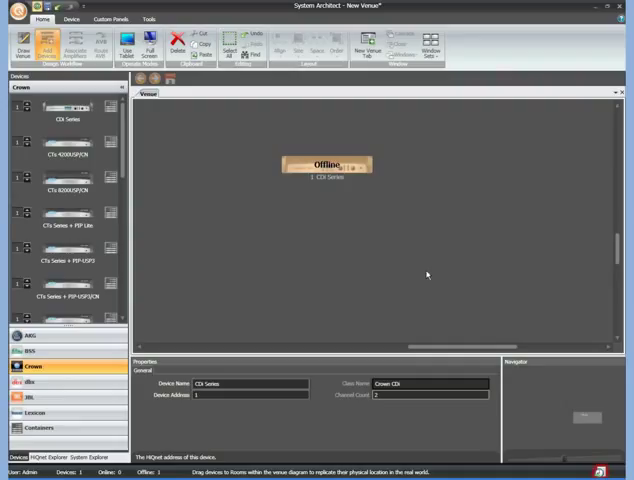
pyautogui.moveTo(438, 256)
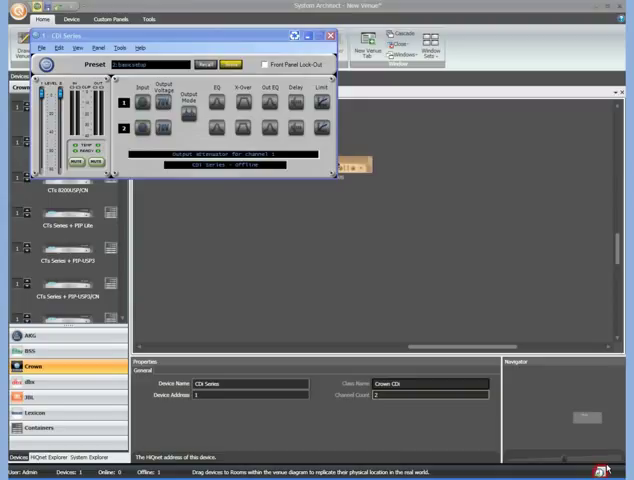
pyautogui.moveTo(378, 296)
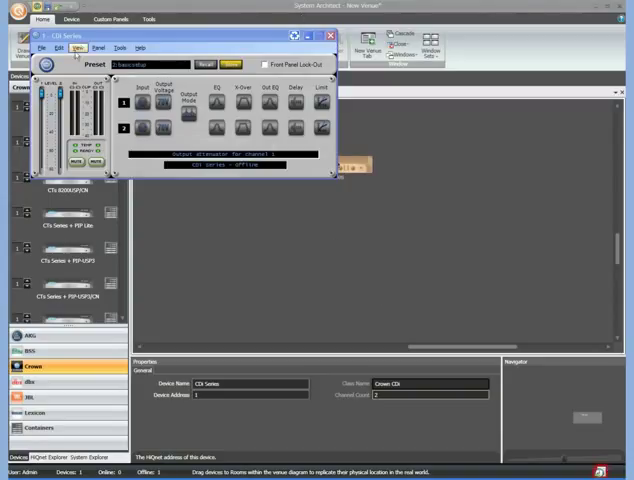
# Step: Reposition the reopened CTs control panel window and close it again
pyautogui.click(204, 56)
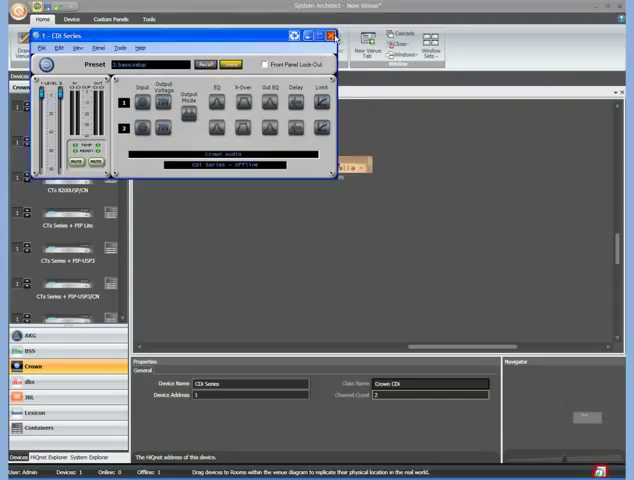
pyautogui.click(330, 36)
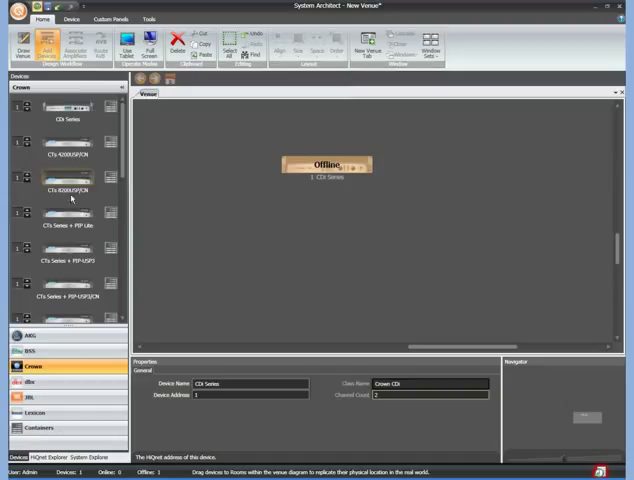
pyautogui.moveTo(76, 194)
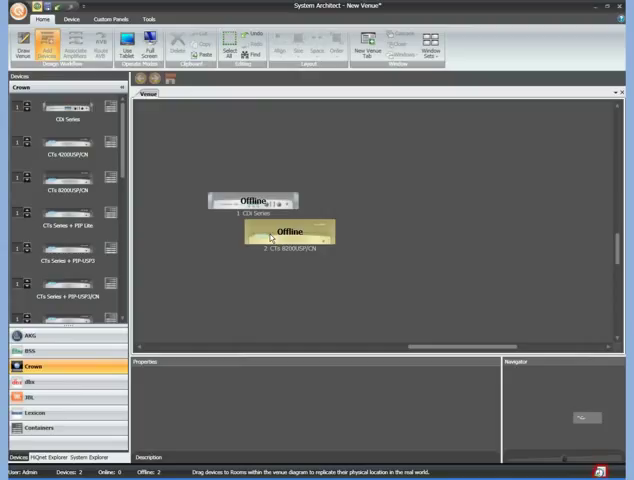
# Step: Select the newly placed CTs 8200 amplifier beside the CDi to show its properties
pyautogui.click(290, 236)
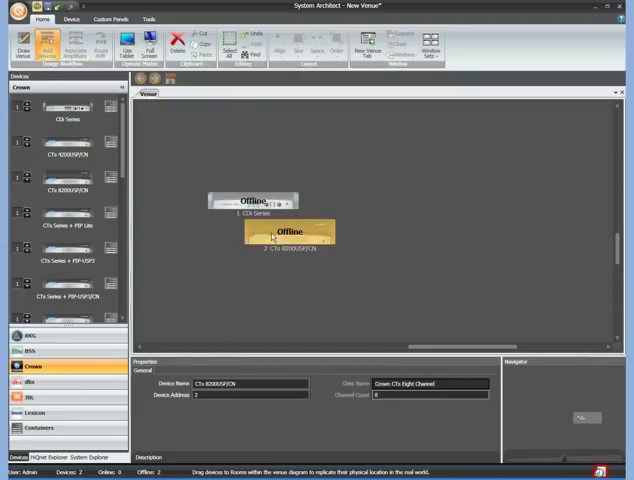
# Step: Bring up the CTs 8200's Control Panel window with its channel meters and input-routing grid
pyautogui.doubleClick(290, 236)
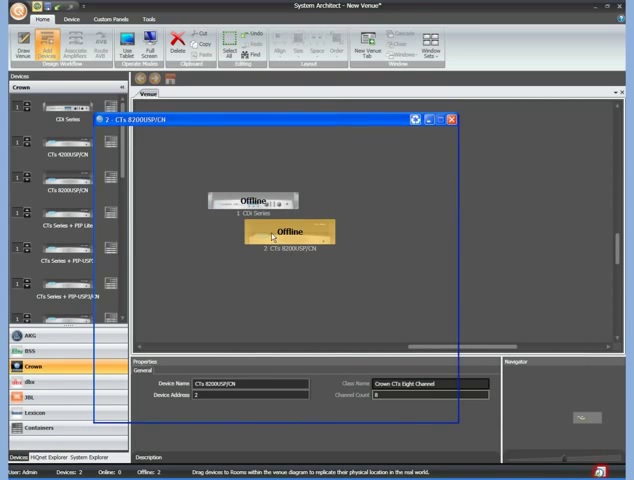
pyautogui.doubleClick(280, 236)
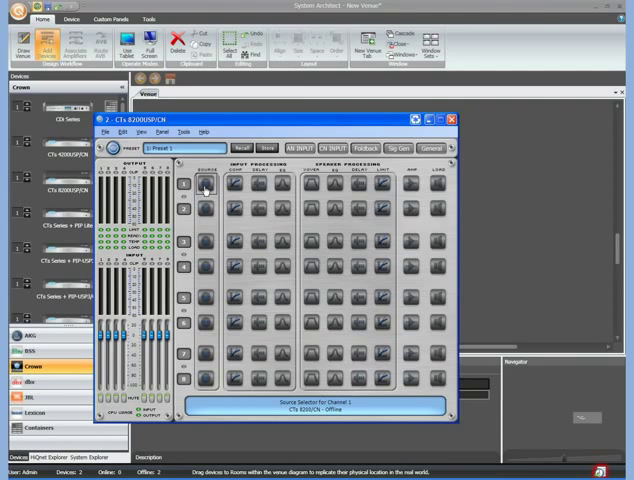
pyautogui.click(196, 190)
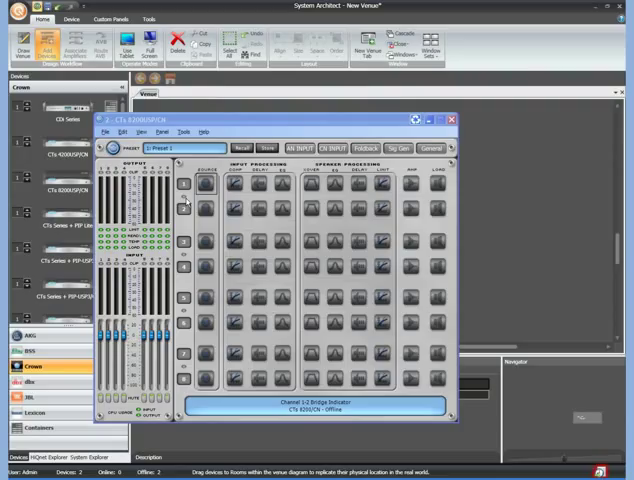
pyautogui.click(228, 182)
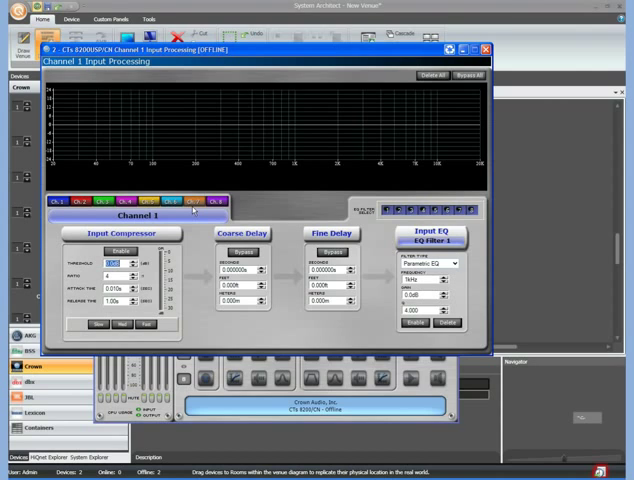
pyautogui.moveTo(394, 120)
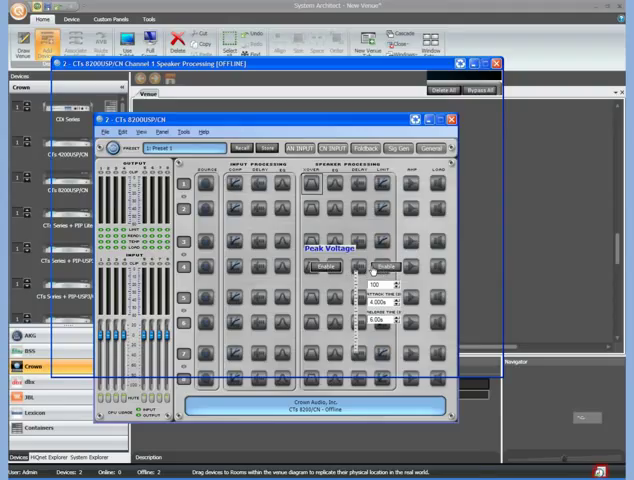
pyautogui.click(324, 268)
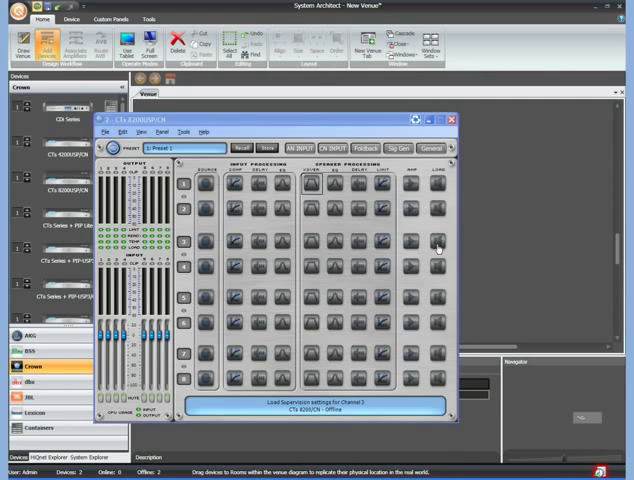
# Step: Review Channel 1's bridge, limiter and error-reporting settings, then close the control panel
pyautogui.click(408, 188)
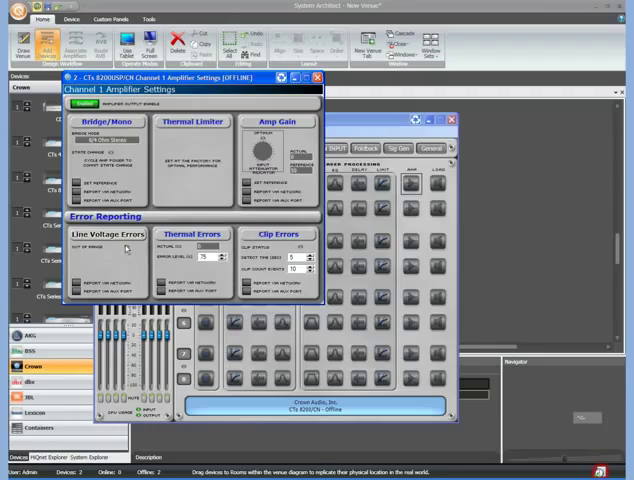
pyautogui.moveTo(272, 248)
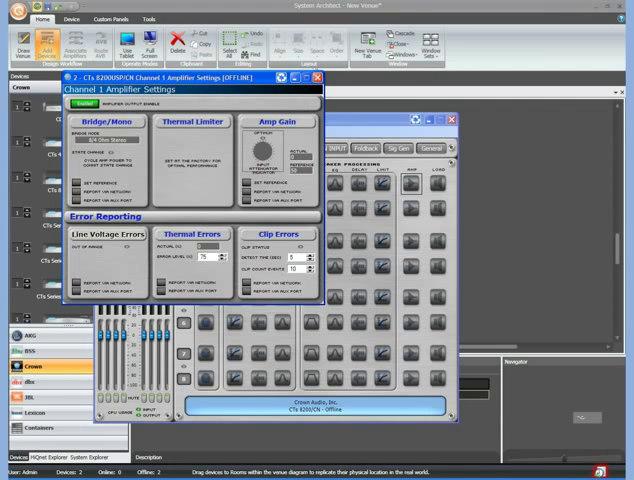
pyautogui.click(316, 76)
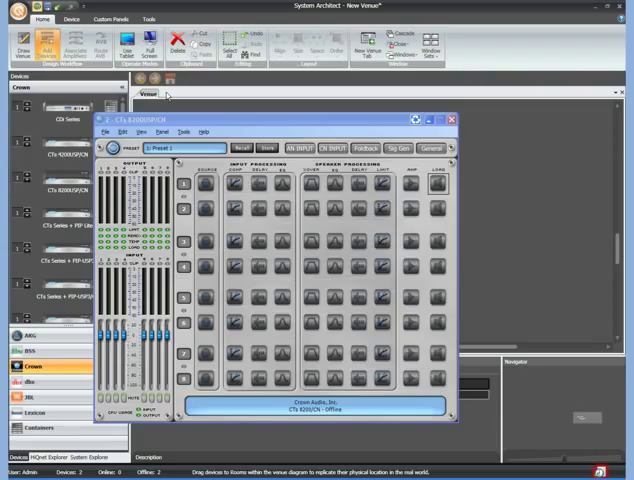
pyautogui.click(452, 118)
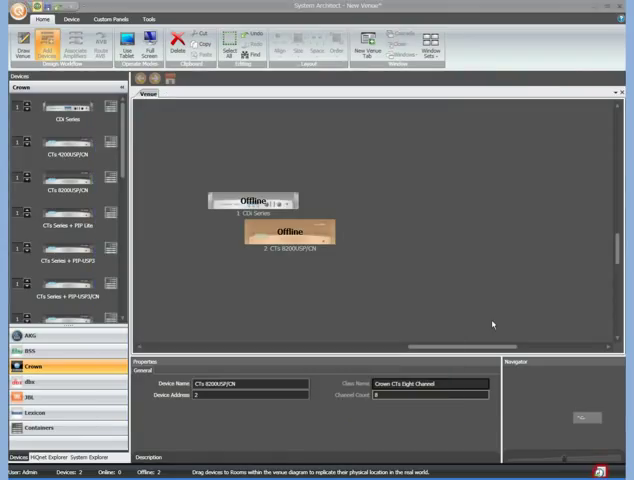